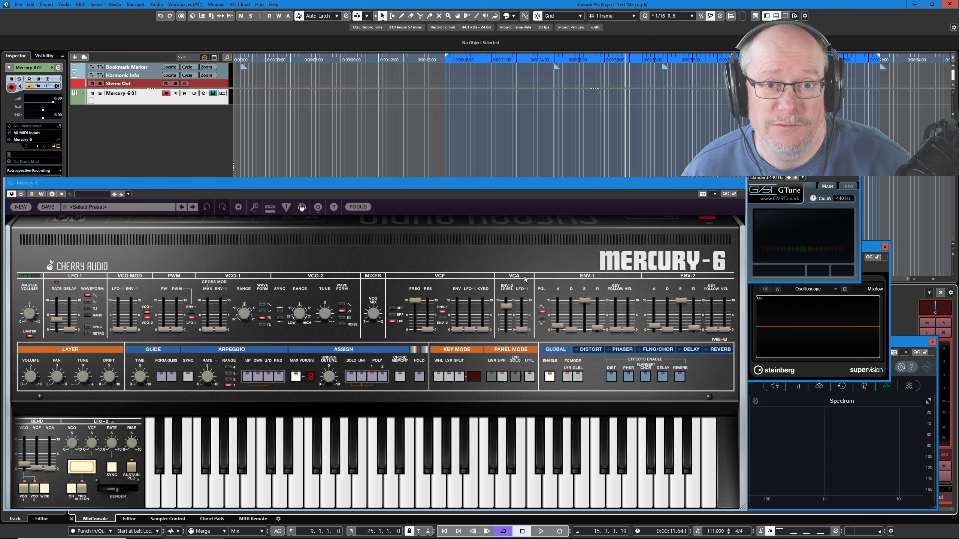
{"action": "mouse_move", "coordinate": [516, 286]}
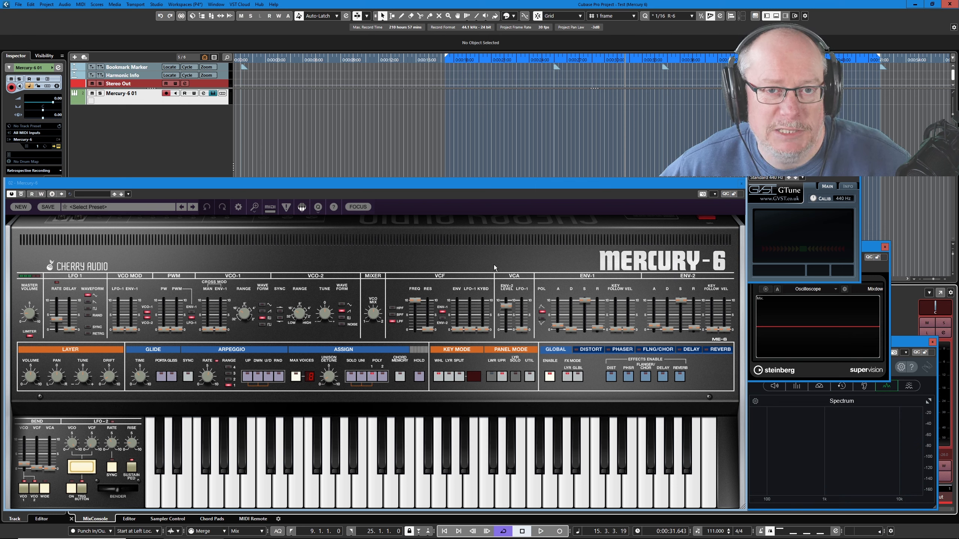
{"action": "mouse_move", "coordinate": [659, 228]}
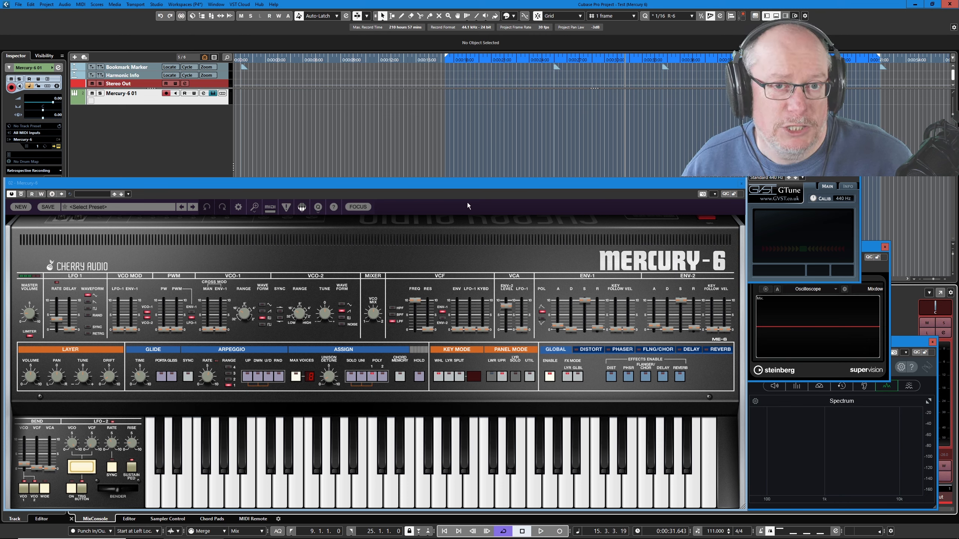
{"action": "mouse_move", "coordinate": [615, 247]}
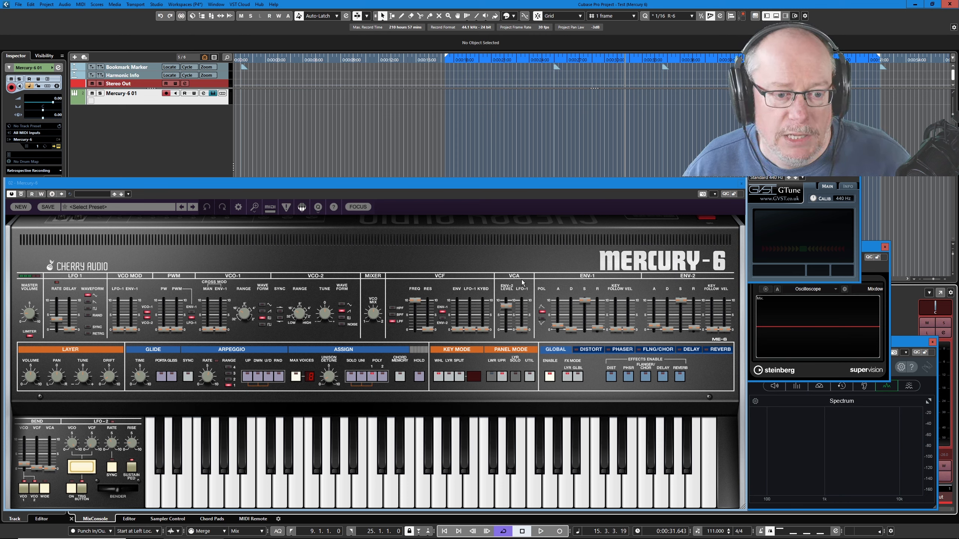
{"action": "mouse_move", "coordinate": [509, 292]}
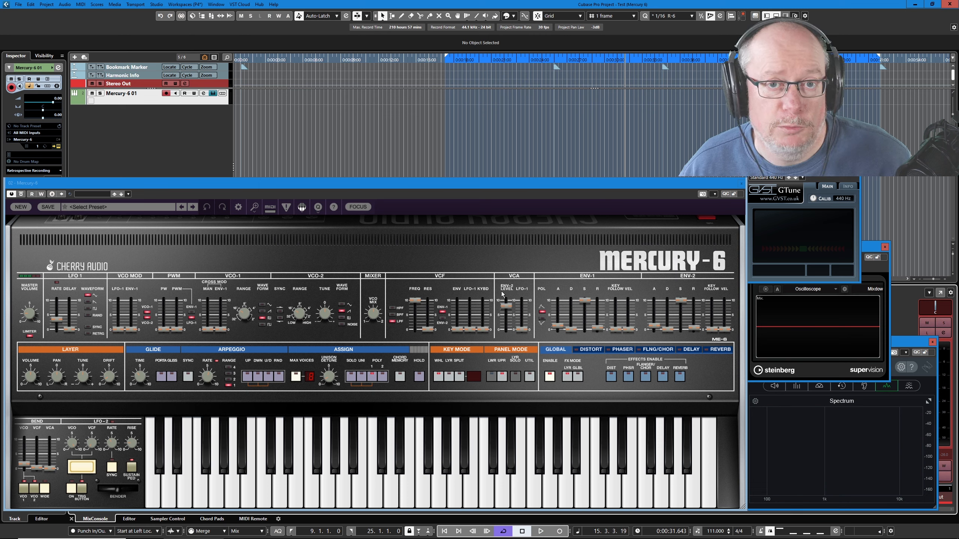
{"action": "mouse_move", "coordinate": [738, 321]}
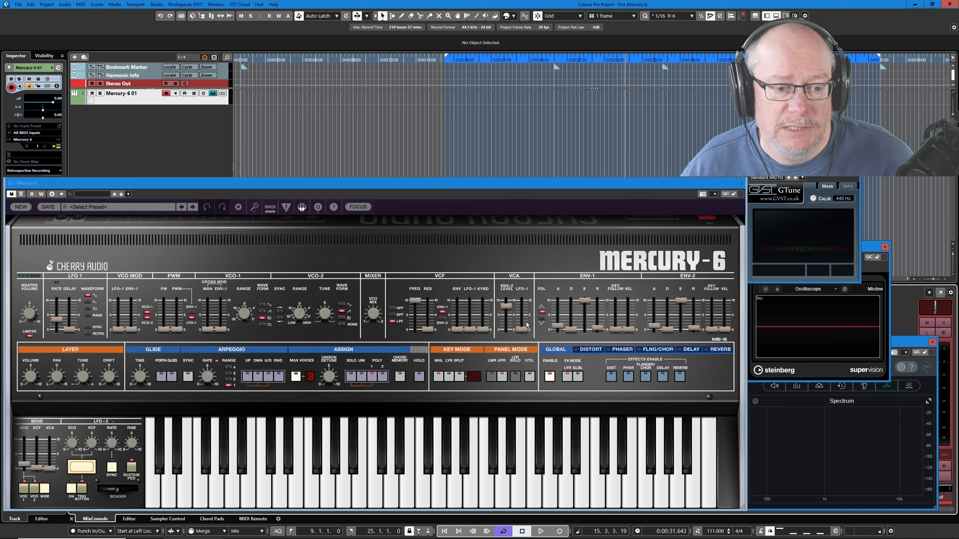
{"action": "mouse_move", "coordinate": [535, 340]}
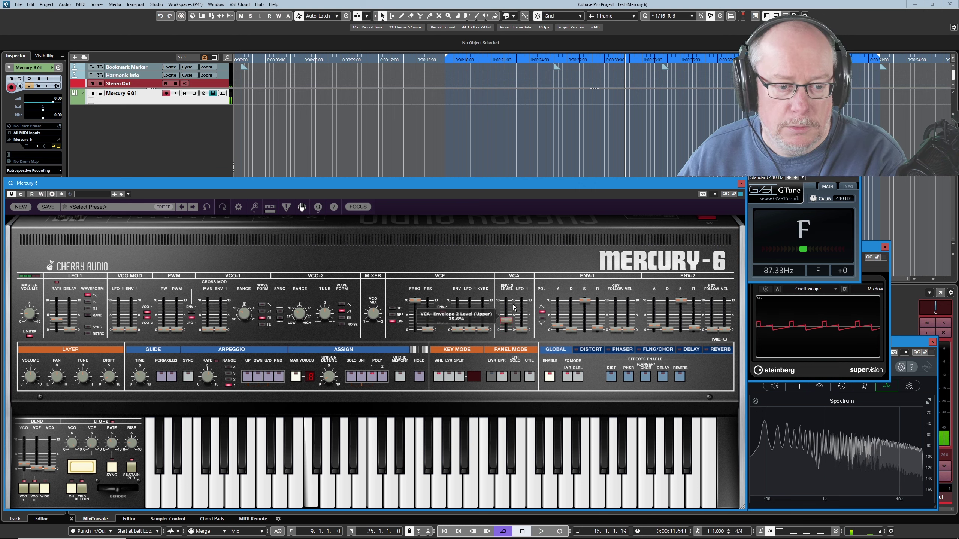
Step: Set the Mercury-6 VCA Env-2 level slider to about 29.6%
{"action": "left_click_drag", "start_coordinate": [503, 318], "coordinate": [503, 299]}
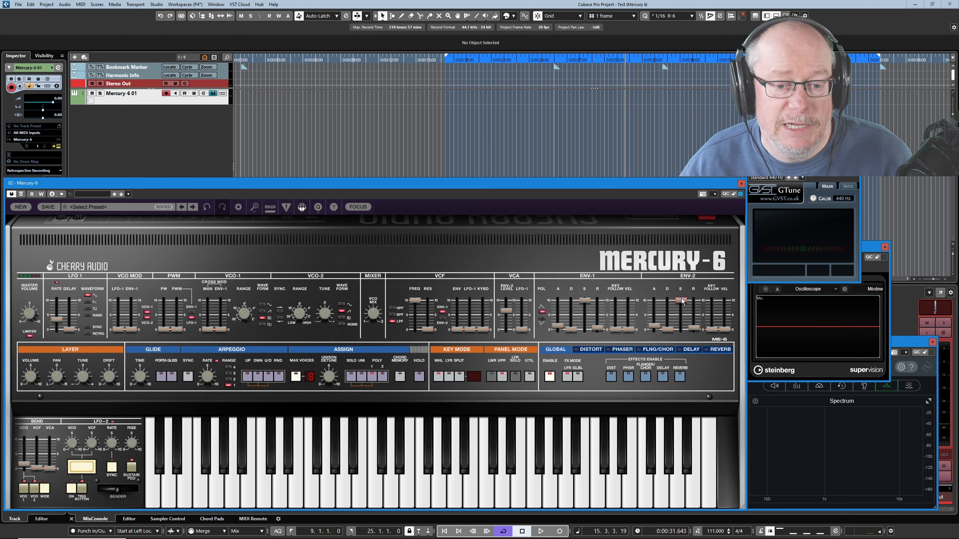
{"action": "mouse_move", "coordinate": [680, 301]}
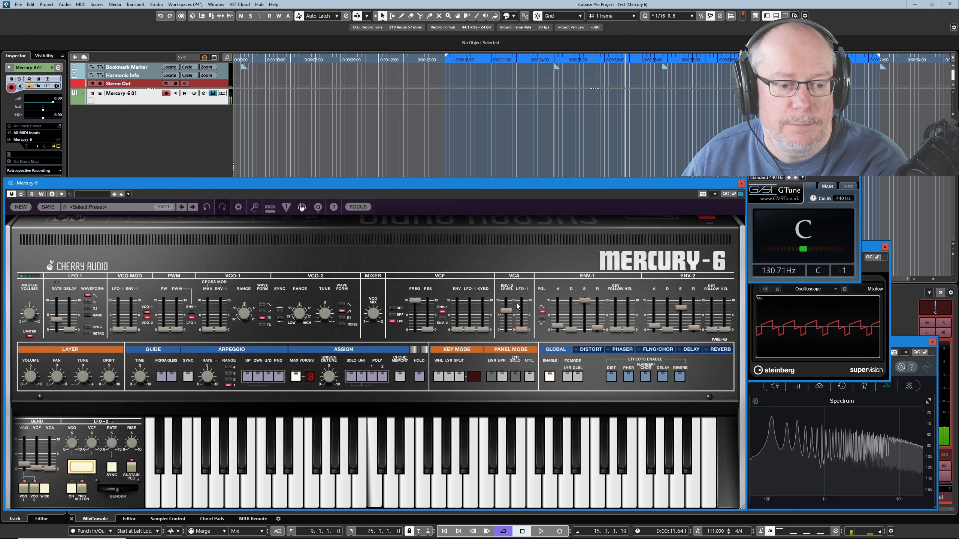
Step: Raise the VCA Env-2 level slider to roughly 80.3%
{"action": "left_click_drag", "start_coordinate": [508, 306], "coordinate": [508, 309]}
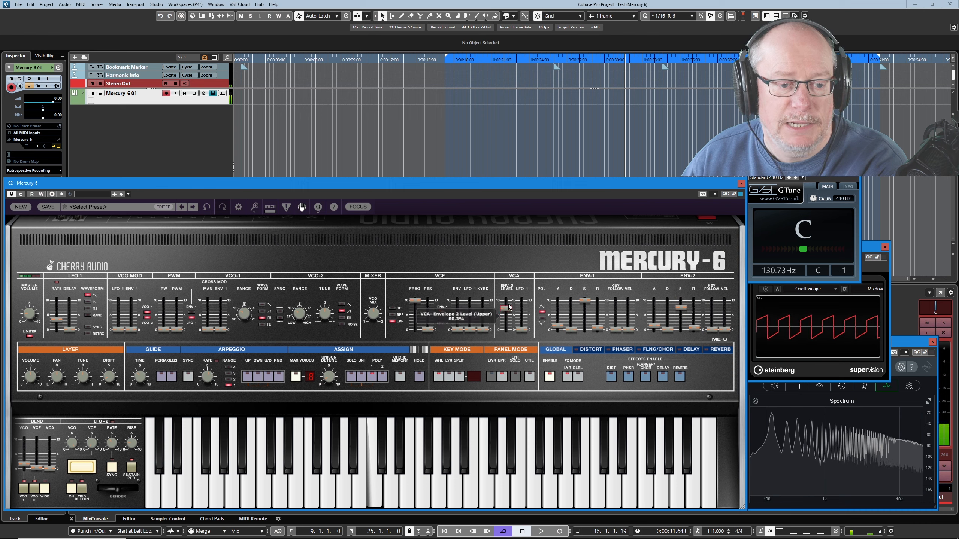
{"action": "left_click_drag", "start_coordinate": [506, 311], "coordinate": [507, 328]}
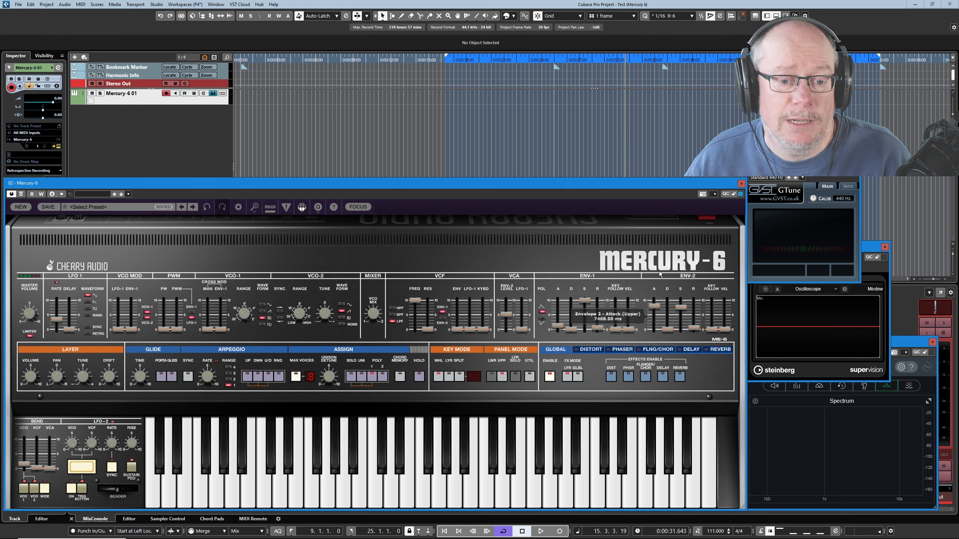
Step: Push the ENV-2 Attack slider up, then settle it at about 5356 ms
{"action": "left_click_drag", "start_coordinate": [653, 309], "coordinate": [653, 322]}
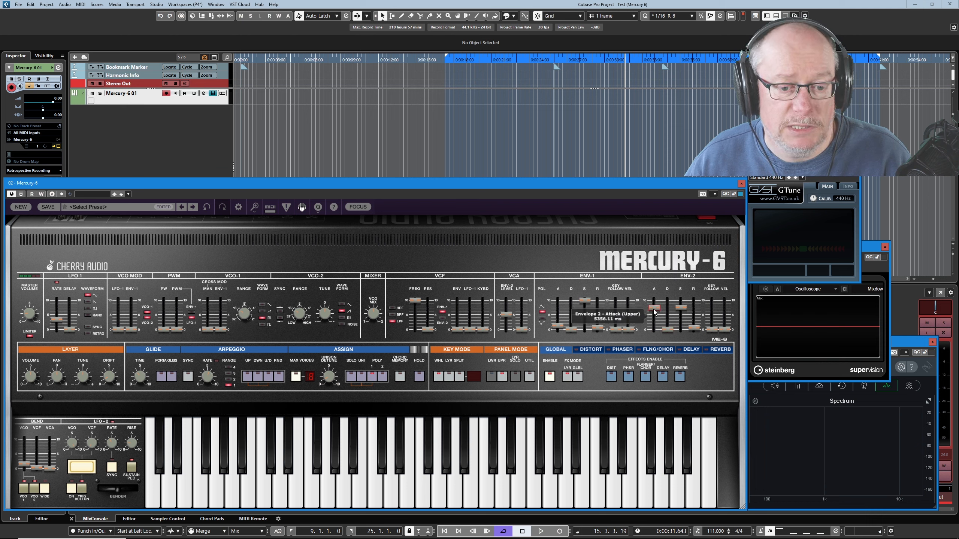
{"action": "left_click_drag", "start_coordinate": [653, 312], "coordinate": [653, 318]}
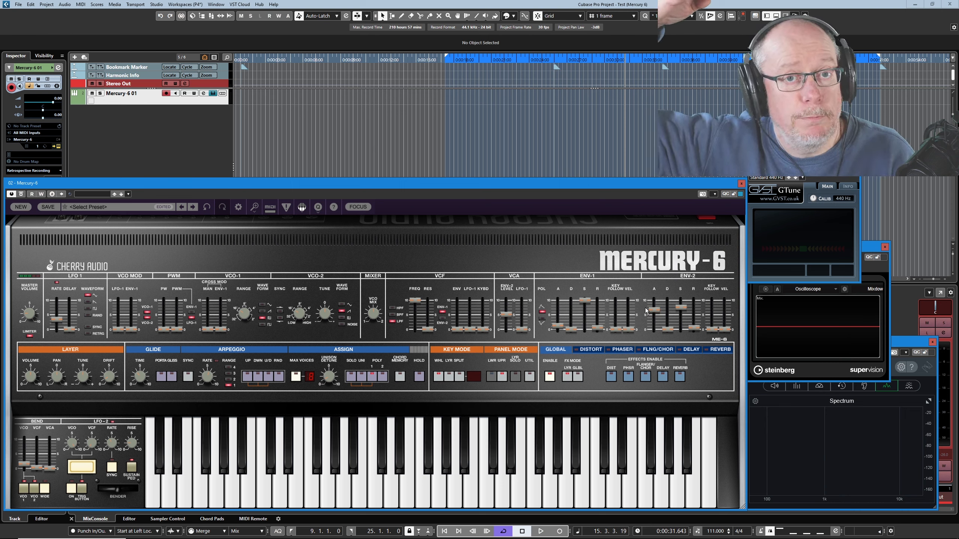
{"action": "mouse_move", "coordinate": [654, 310]}
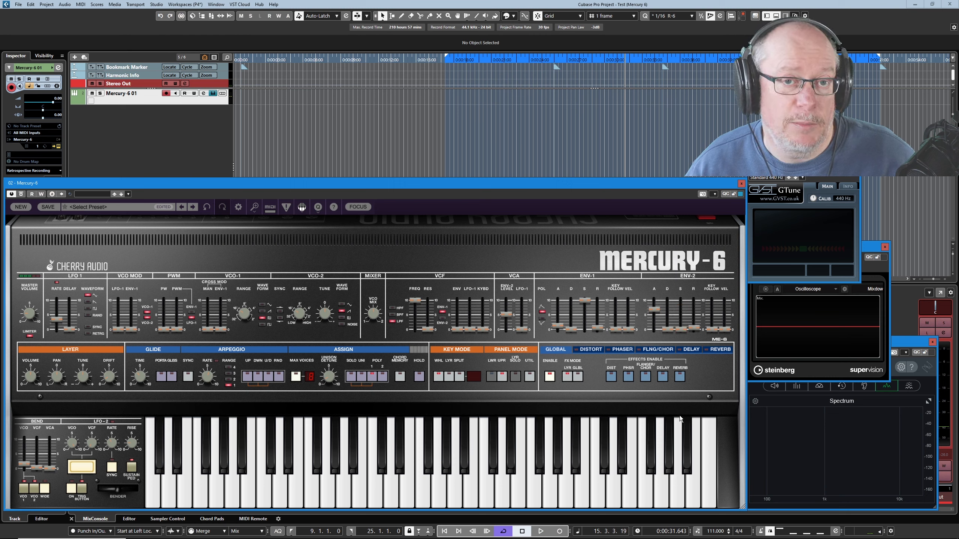
Step: Lengthen the ENV-2 attack and set ENV-2 sustain to about 81.3%
{"action": "left_click_drag", "start_coordinate": [654, 312], "coordinate": [654, 303]}
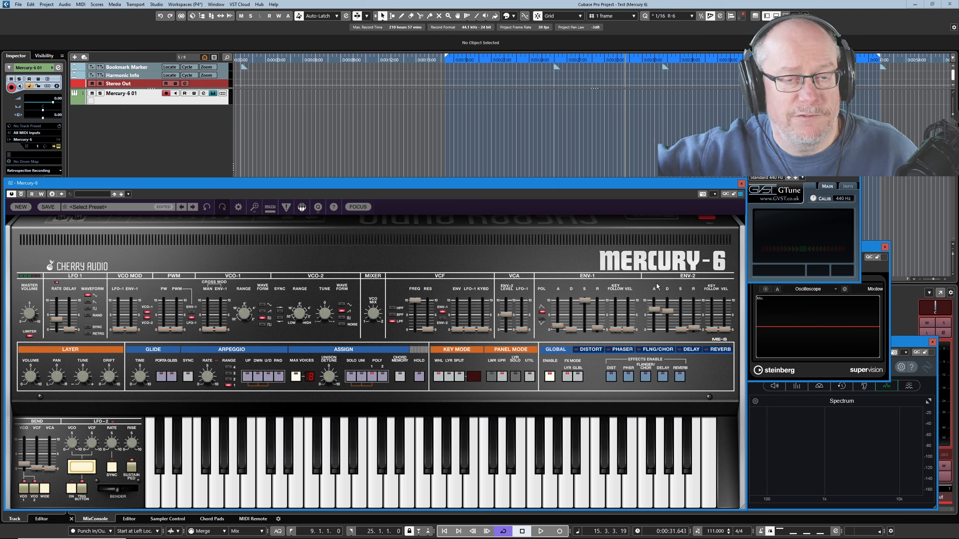
{"action": "mouse_move", "coordinate": [722, 301]}
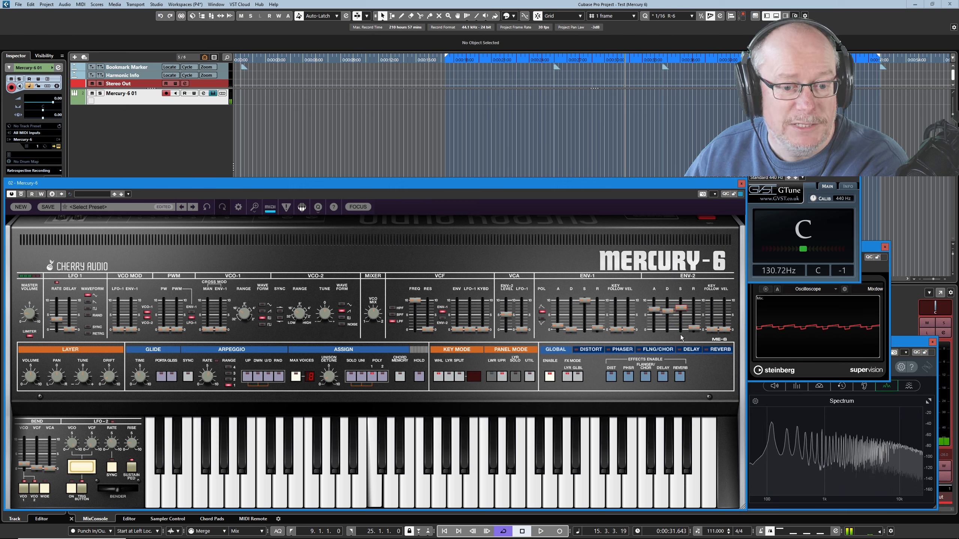
{"action": "left_click_drag", "start_coordinate": [683, 312], "coordinate": [683, 303]}
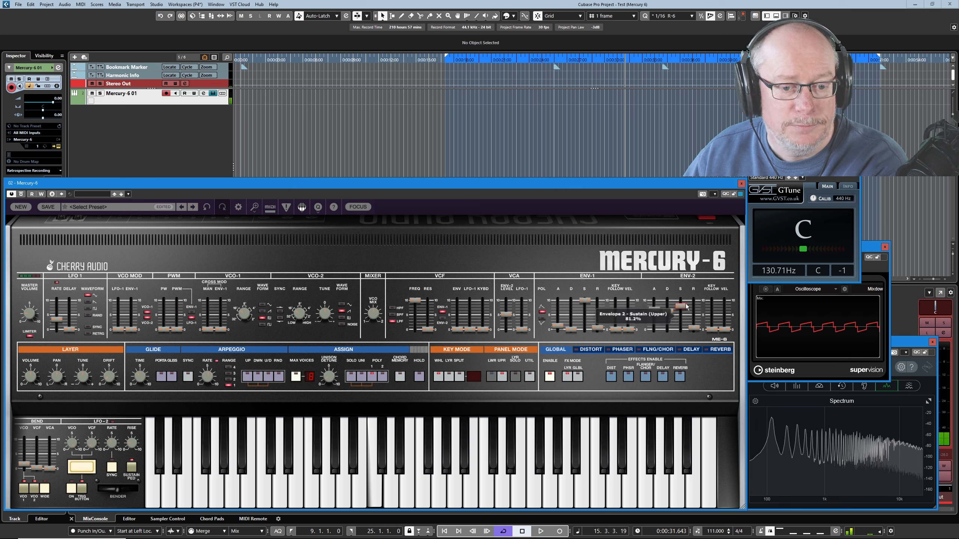
{"action": "left_click_drag", "start_coordinate": [677, 314], "coordinate": [690, 326]}
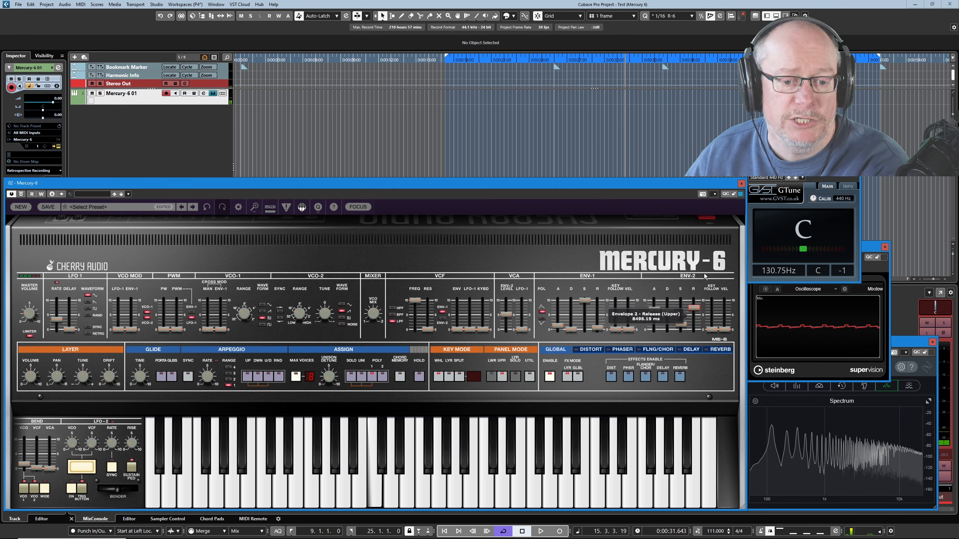
Step: Set the ENV-2 Release slider to about 8496 ms
{"action": "left_click_drag", "start_coordinate": [680, 318], "coordinate": [681, 306]}
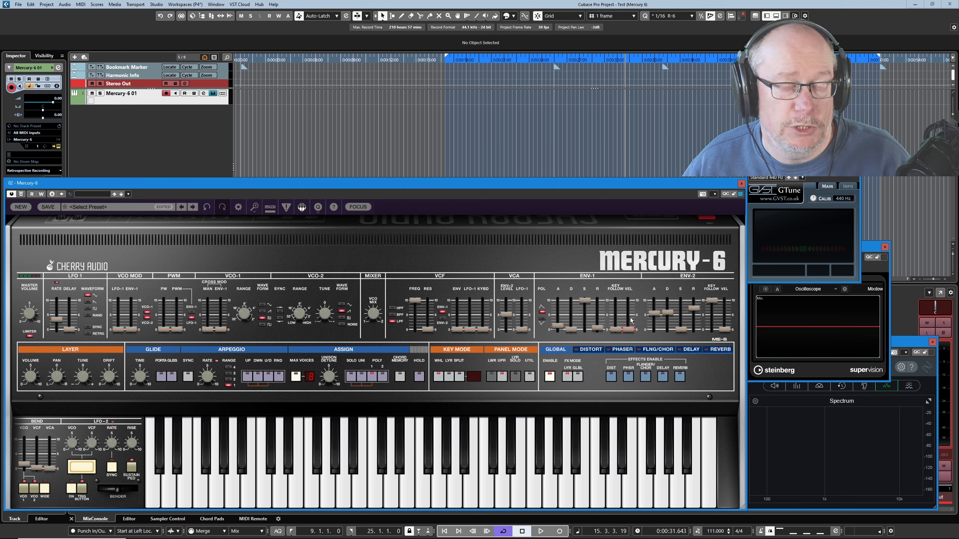
{"action": "mouse_move", "coordinate": [631, 320]}
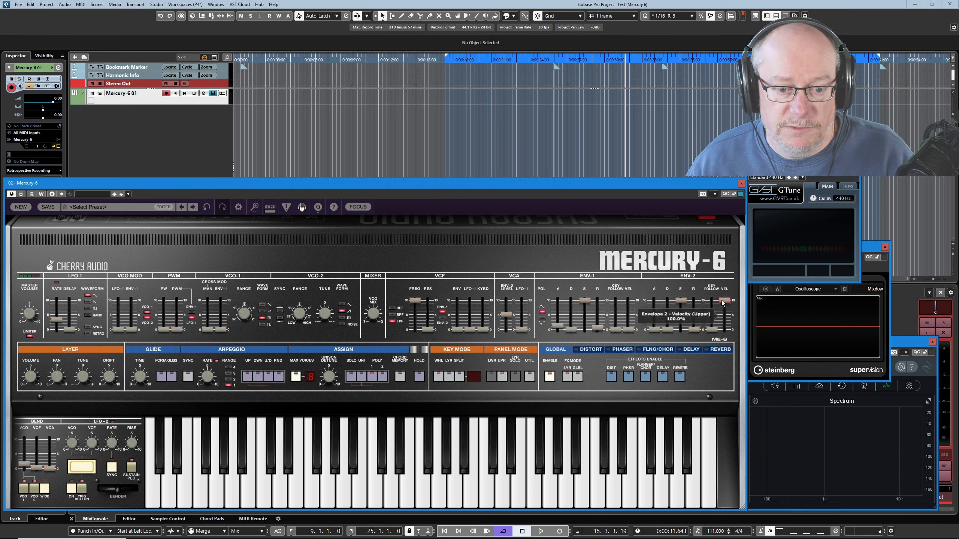
{"action": "mouse_move", "coordinate": [686, 293]}
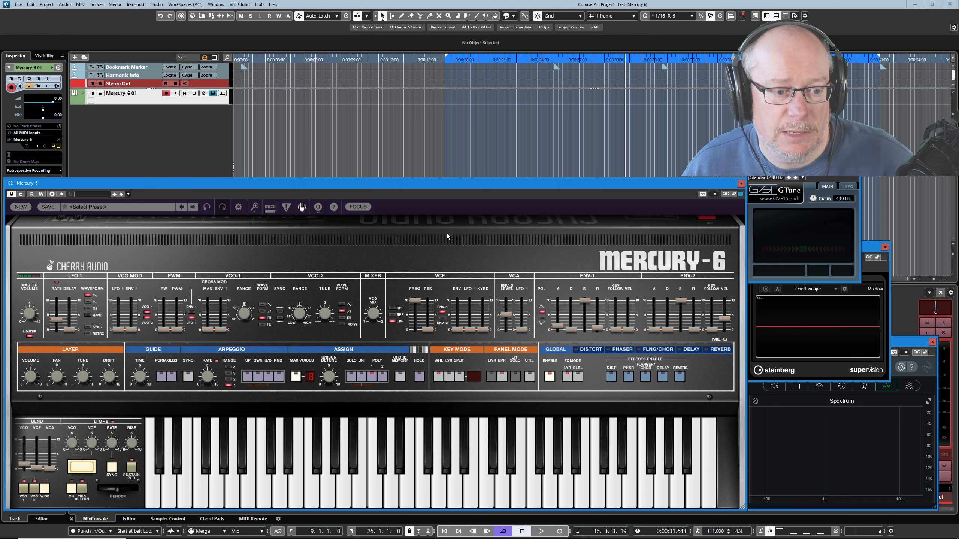
{"action": "mouse_move", "coordinate": [460, 292]}
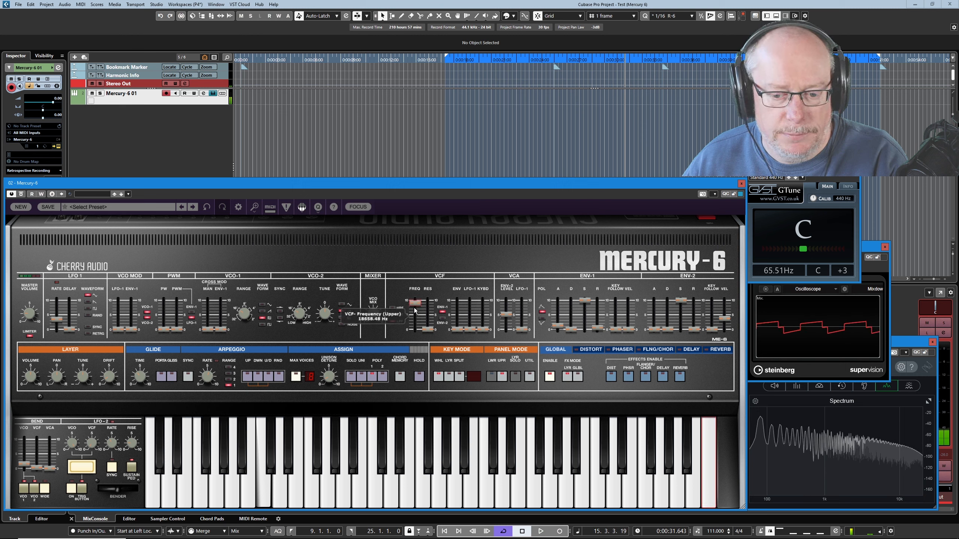
Step: Pull the VCF FREQ fader down so the high harmonics drop, then select HPF mode
{"action": "left_click_drag", "start_coordinate": [414, 305], "coordinate": [407, 330]}
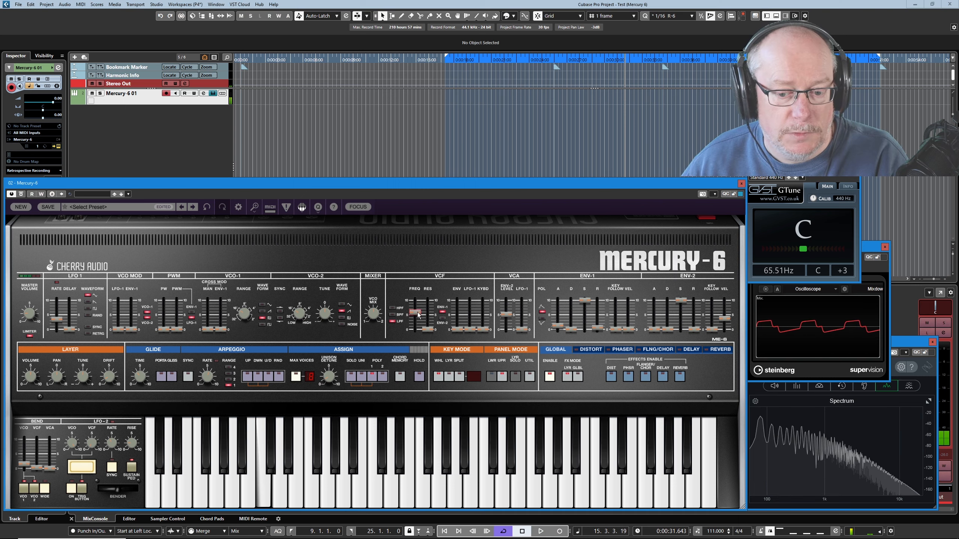
{"action": "left_click_drag", "start_coordinate": [416, 308], "coordinate": [416, 318]}
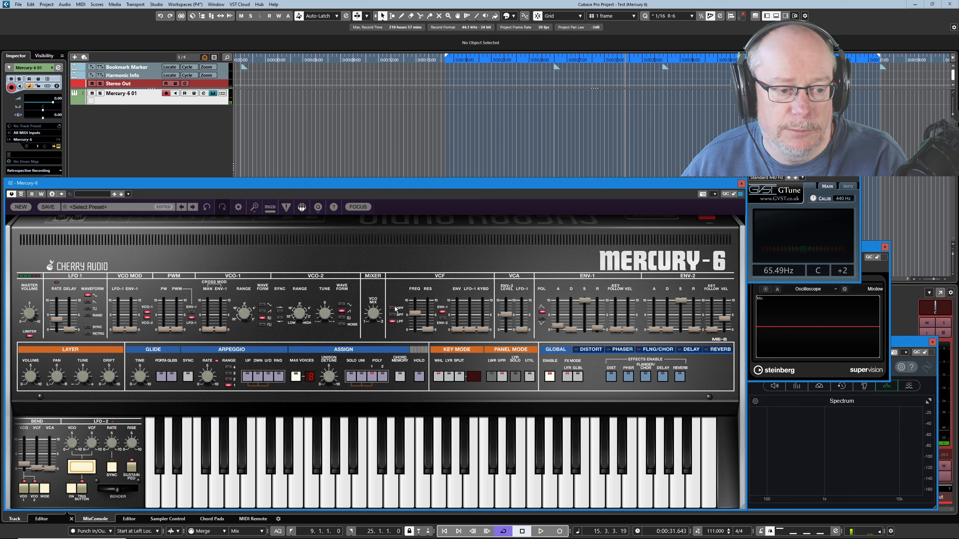
{"action": "left_click", "coordinate": [391, 309]}
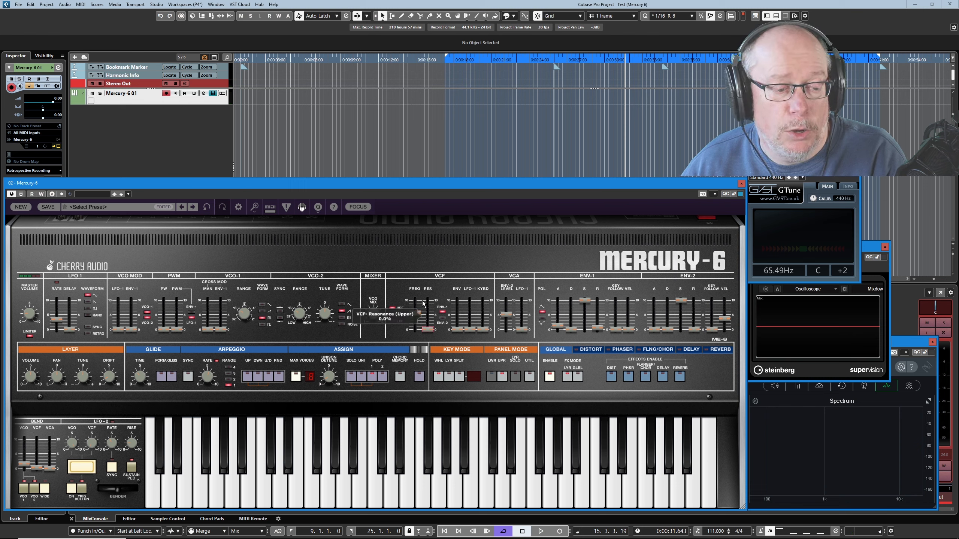
Step: Adjust the VCF RES fader with the filter in high-pass mode
{"action": "left_click_drag", "start_coordinate": [413, 318], "coordinate": [413, 331]}
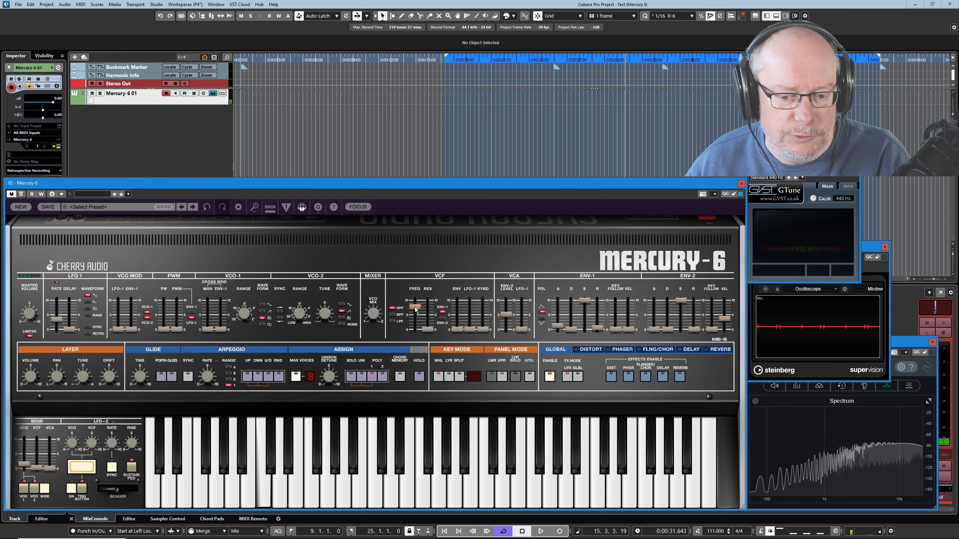
Step: Raise the VCF FREQ fader in HPF mode so the fundamental thins out
{"action": "left_click_drag", "start_coordinate": [414, 314], "coordinate": [415, 309]}
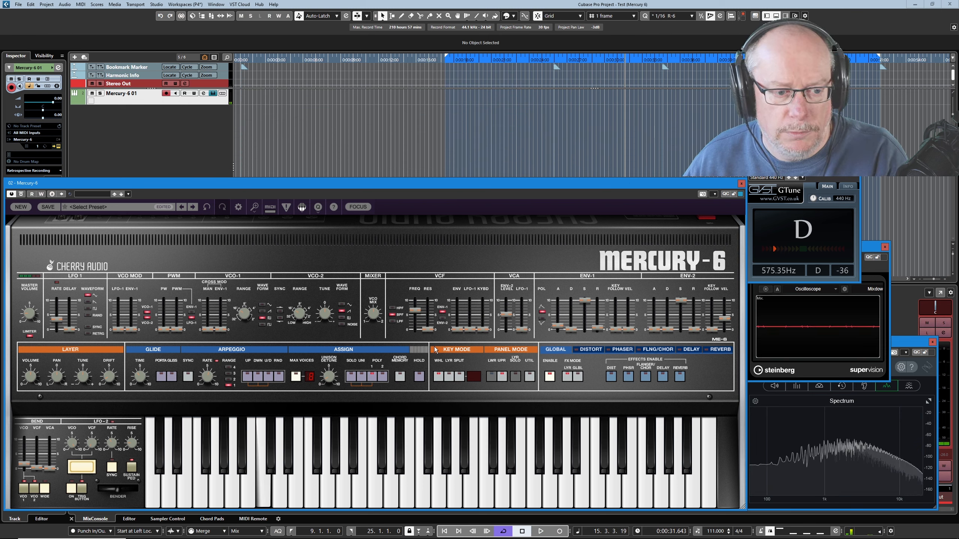
Step: Set VCF to LPF with cutoff near 2590 Hz, resonance to 100%, then back it off
{"action": "left_click_drag", "start_coordinate": [428, 322], "coordinate": [428, 325]}
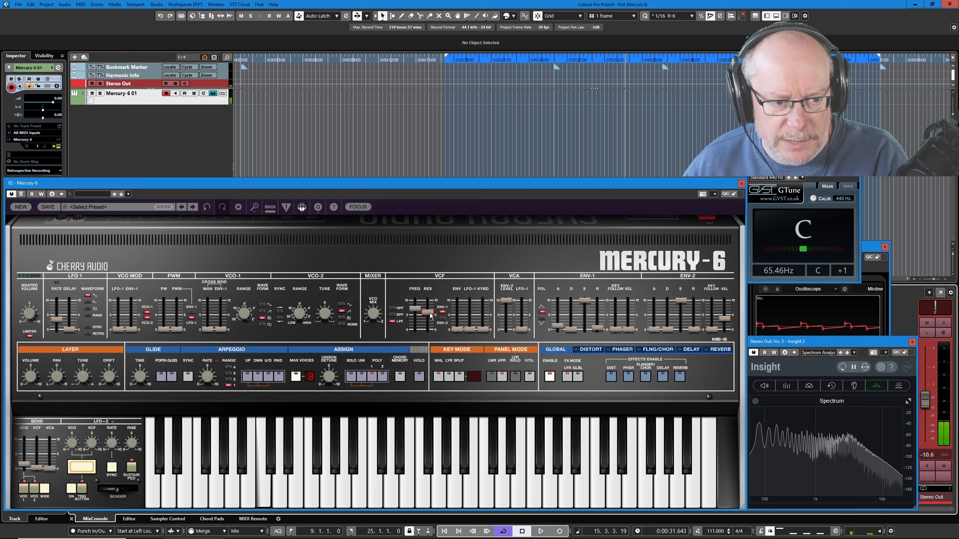
{"action": "left_click_drag", "start_coordinate": [416, 312], "coordinate": [418, 310]}
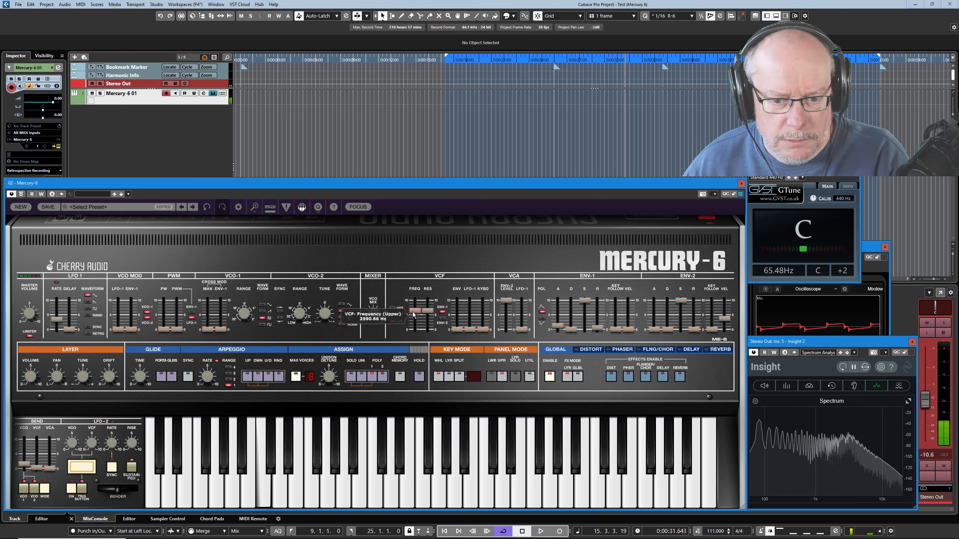
{"action": "left_click_drag", "start_coordinate": [428, 309], "coordinate": [428, 303]}
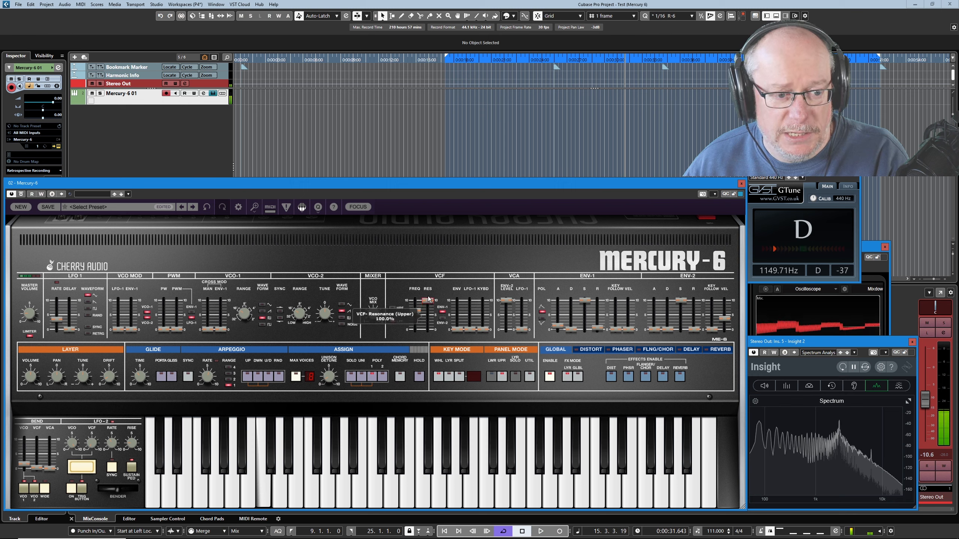
{"action": "left_click_drag", "start_coordinate": [428, 299], "coordinate": [428, 318]}
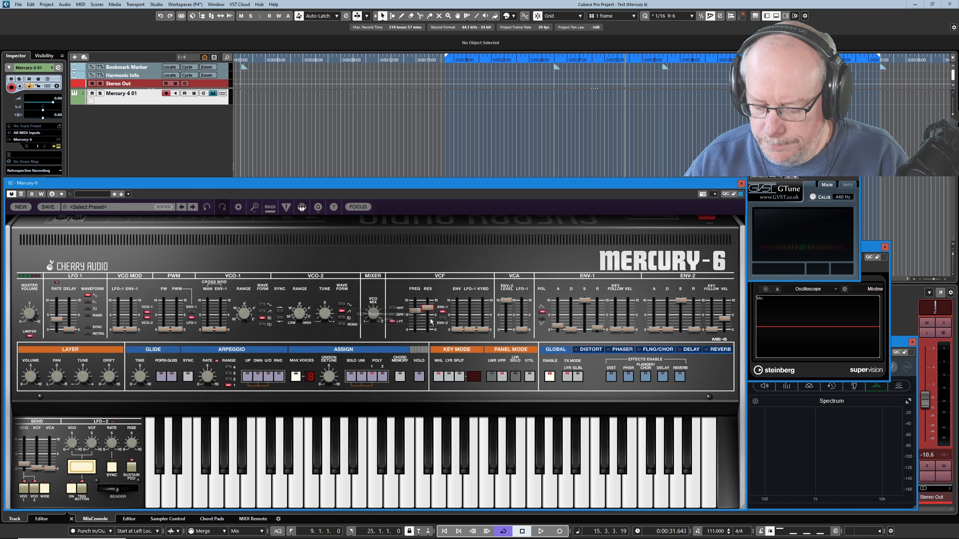
Step: Set VCF resonance near 75% and sweep the cutoff from about 2290 Hz downward
{"action": "left_click_drag", "start_coordinate": [425, 311], "coordinate": [428, 322]}
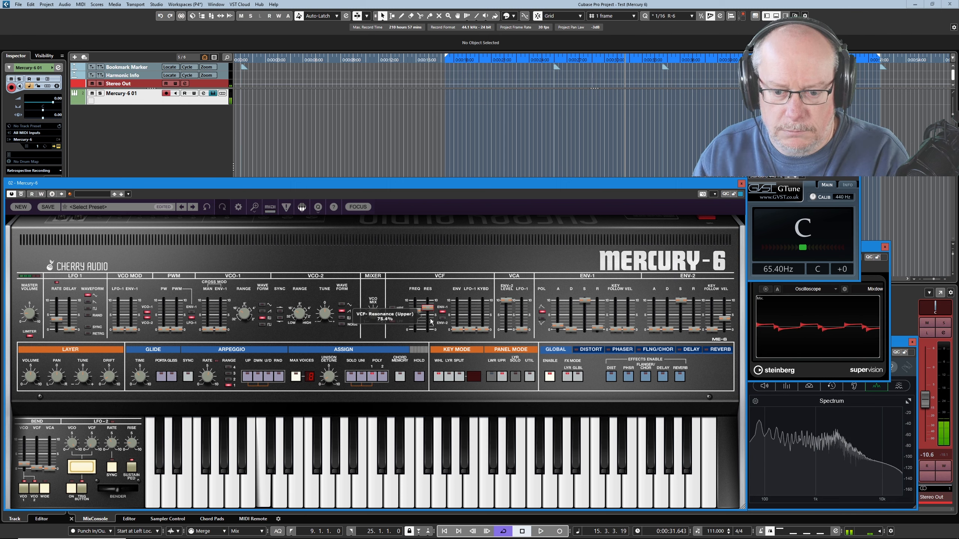
{"action": "left_click_drag", "start_coordinate": [416, 309], "coordinate": [415, 312]}
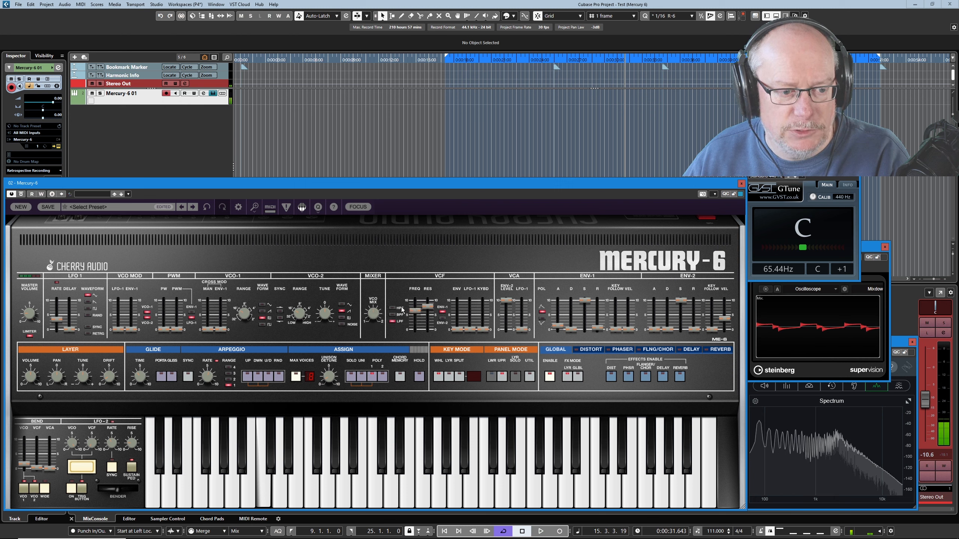
{"action": "left_click_drag", "start_coordinate": [418, 308], "coordinate": [418, 306]}
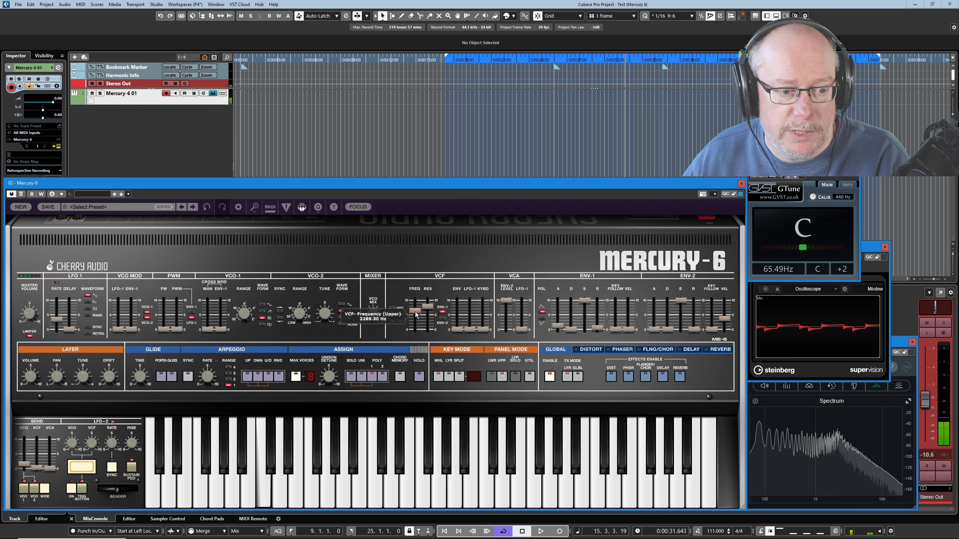
{"action": "left_click_drag", "start_coordinate": [415, 306], "coordinate": [416, 331]}
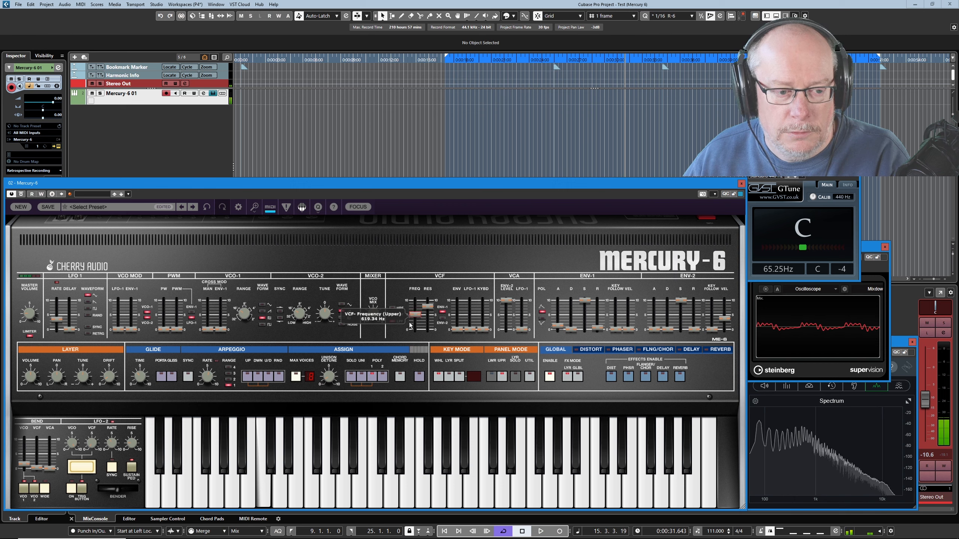
Step: Work the VCF cutoff from about 1236 Hz down to roughly 619 Hz
{"action": "left_click_drag", "start_coordinate": [428, 311], "coordinate": [427, 306]}
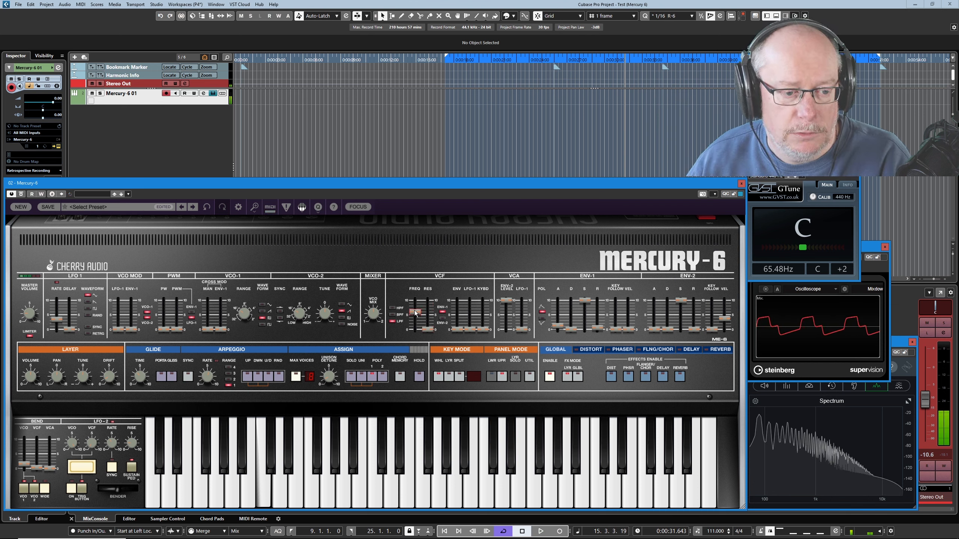
{"action": "left_click_drag", "start_coordinate": [414, 317], "coordinate": [415, 309]}
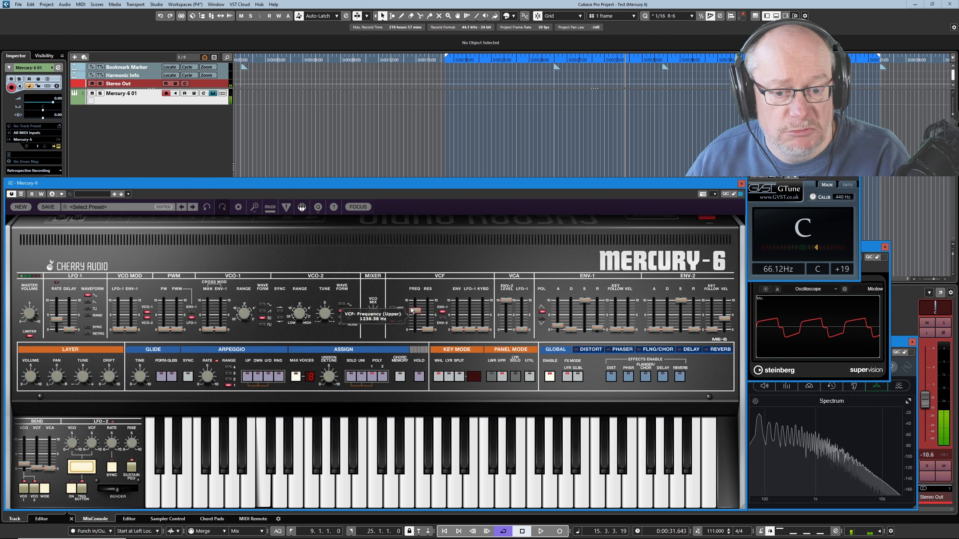
{"action": "left_click_drag", "start_coordinate": [428, 309], "coordinate": [427, 305]}
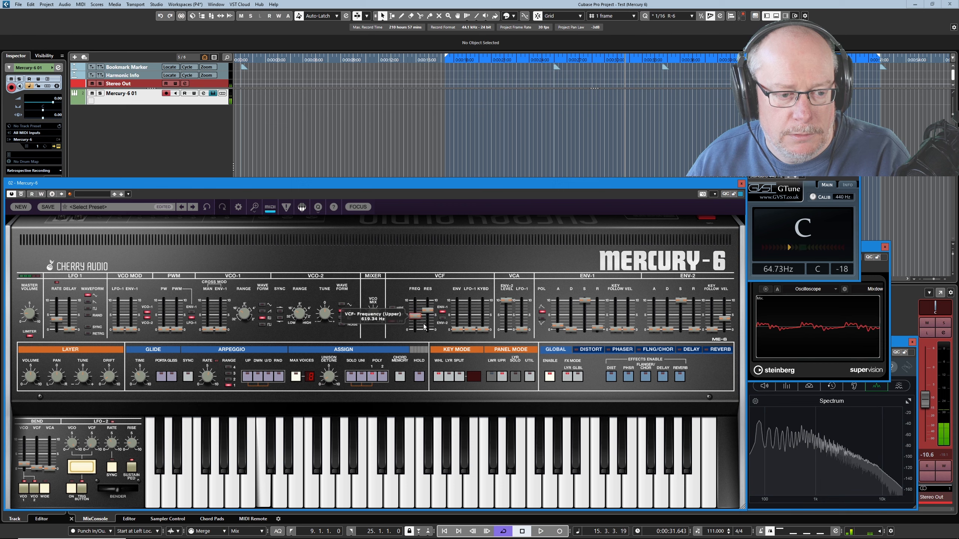
{"action": "left_click_drag", "start_coordinate": [413, 317], "coordinate": [413, 306]}
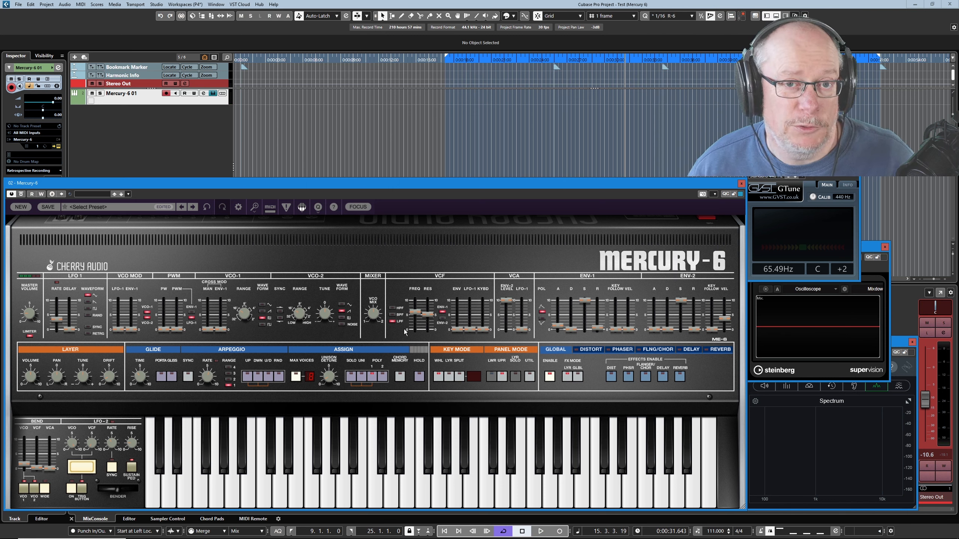
{"action": "mouse_move", "coordinate": [459, 293]}
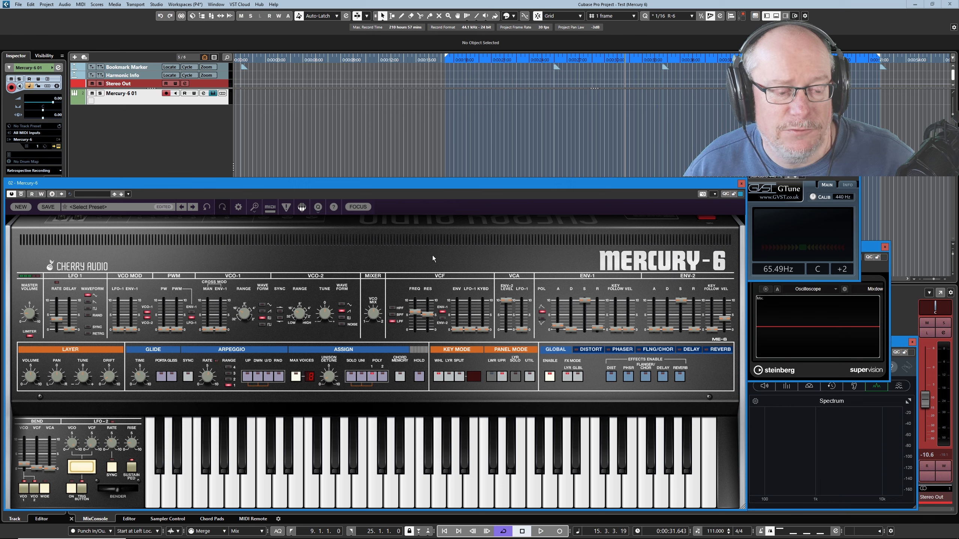
{"action": "mouse_move", "coordinate": [456, 290]}
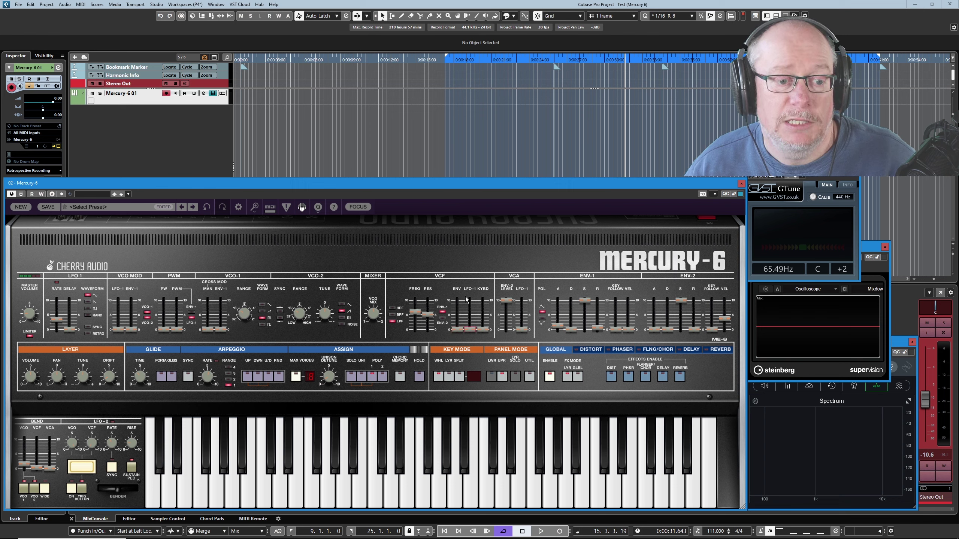
{"action": "mouse_move", "coordinate": [409, 256]}
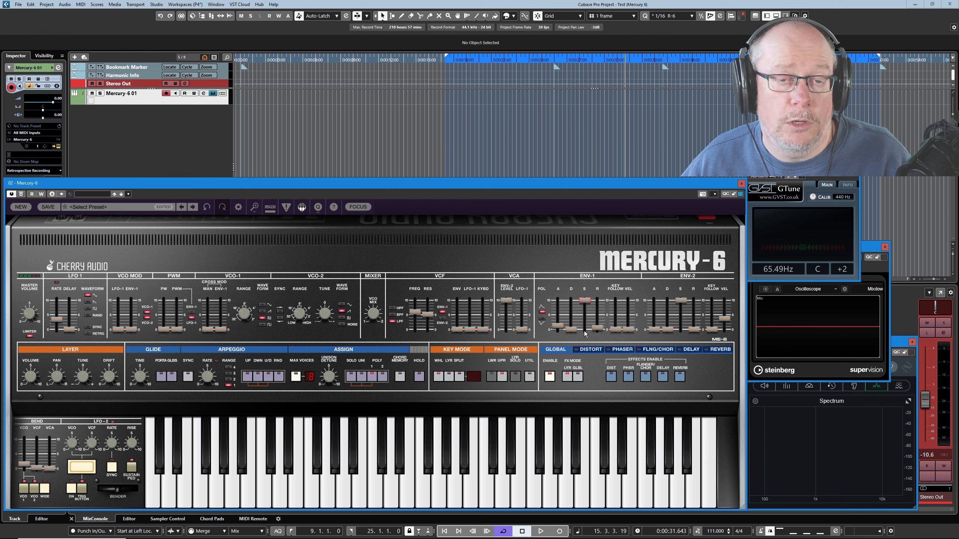
{"action": "mouse_move", "coordinate": [568, 344]}
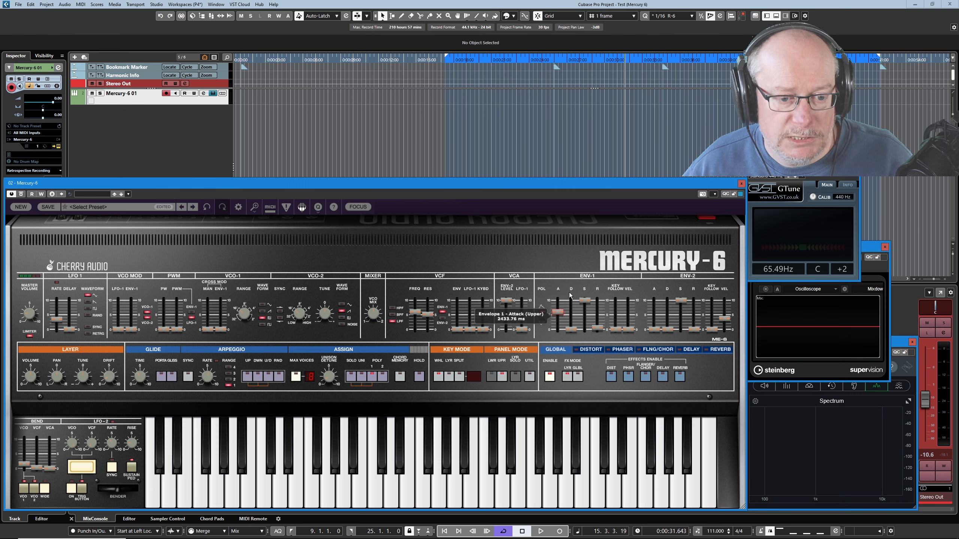
Step: Lengthen the Mercury-6 ENV-1 attack to about 2.4 seconds
{"action": "left_click_drag", "start_coordinate": [570, 311], "coordinate": [582, 304]}
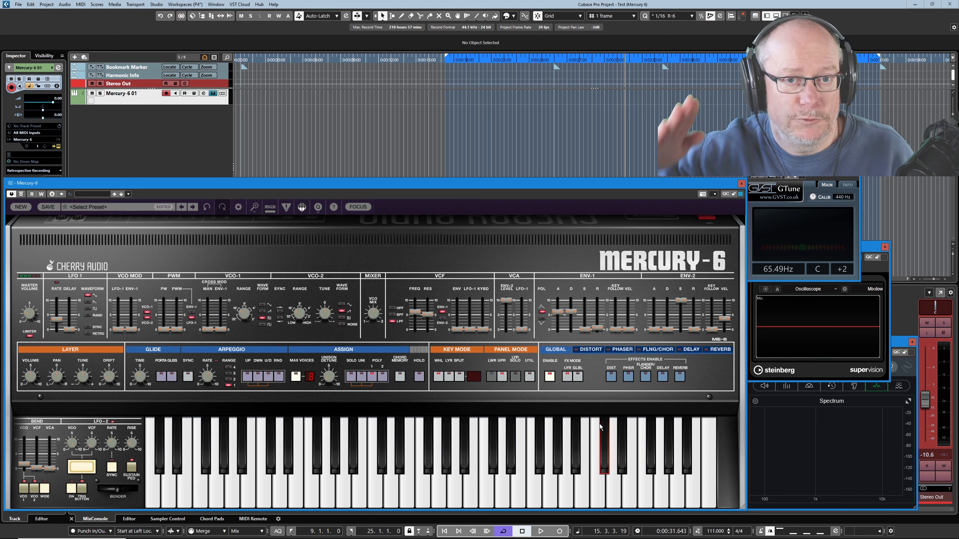
{"action": "mouse_move", "coordinate": [591, 417]}
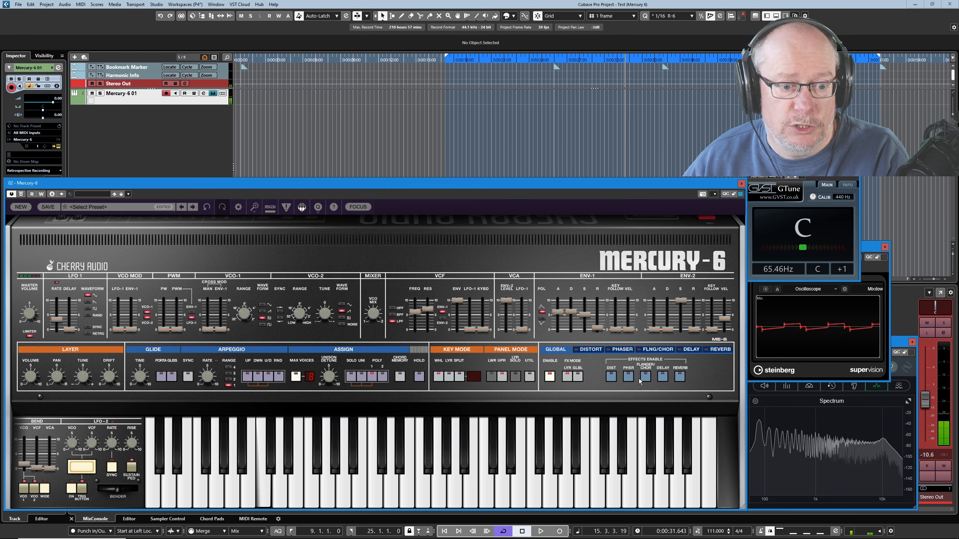
Step: Reshape ENV-1's stages and raise the VCF ENV amount to about 58.5%
{"action": "left_click_drag", "start_coordinate": [587, 330], "coordinate": [588, 317]}
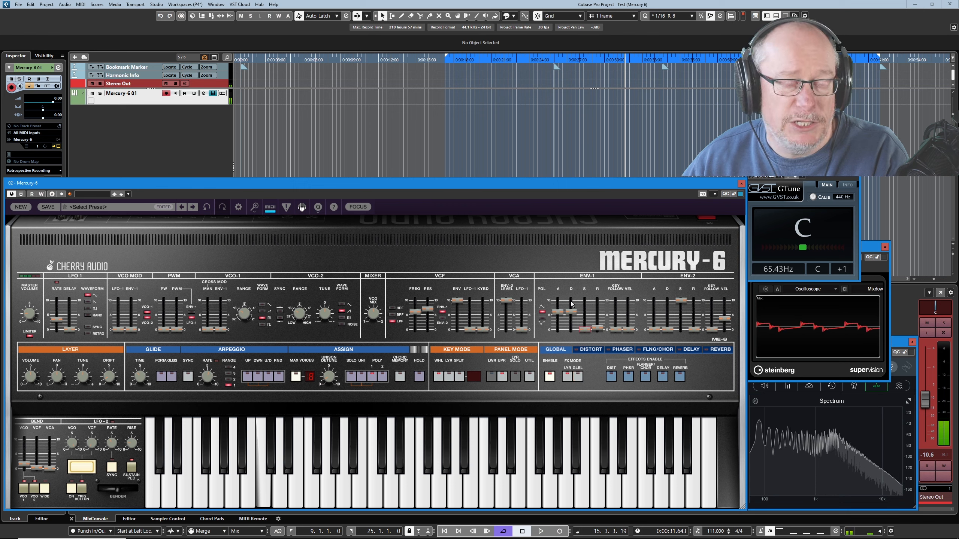
{"action": "left_click_drag", "start_coordinate": [569, 318], "coordinate": [569, 305]}
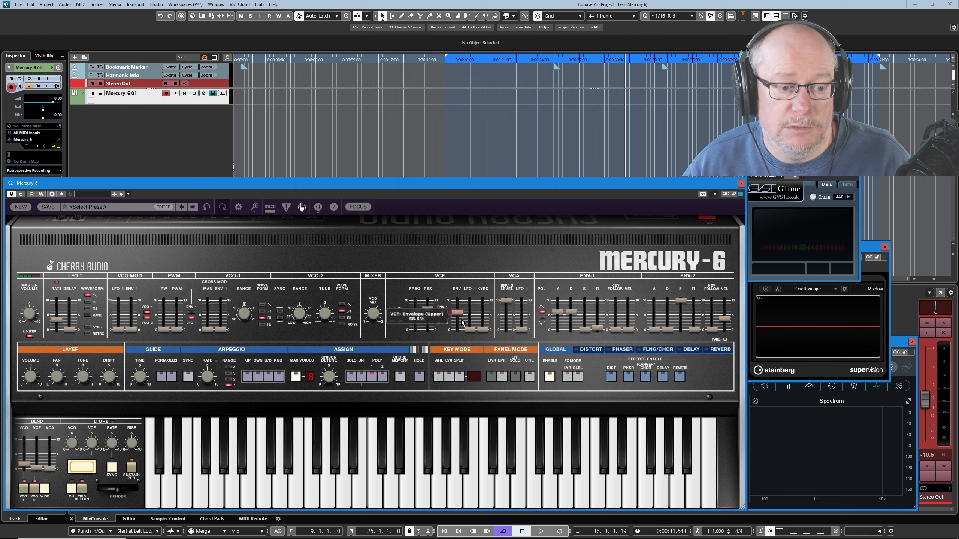
{"action": "left_click_drag", "start_coordinate": [456, 317], "coordinate": [456, 323]}
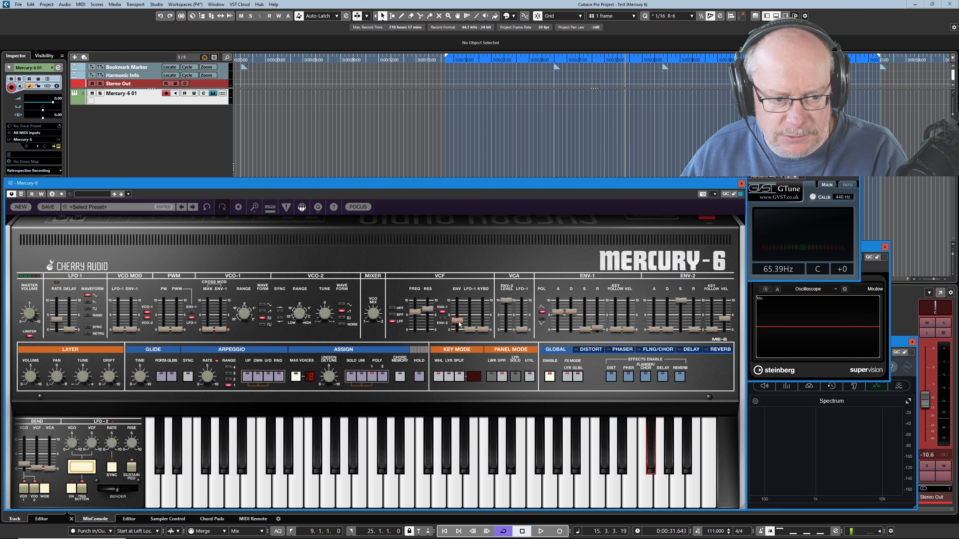
{"action": "left_click_drag", "start_coordinate": [458, 318], "coordinate": [458, 322]}
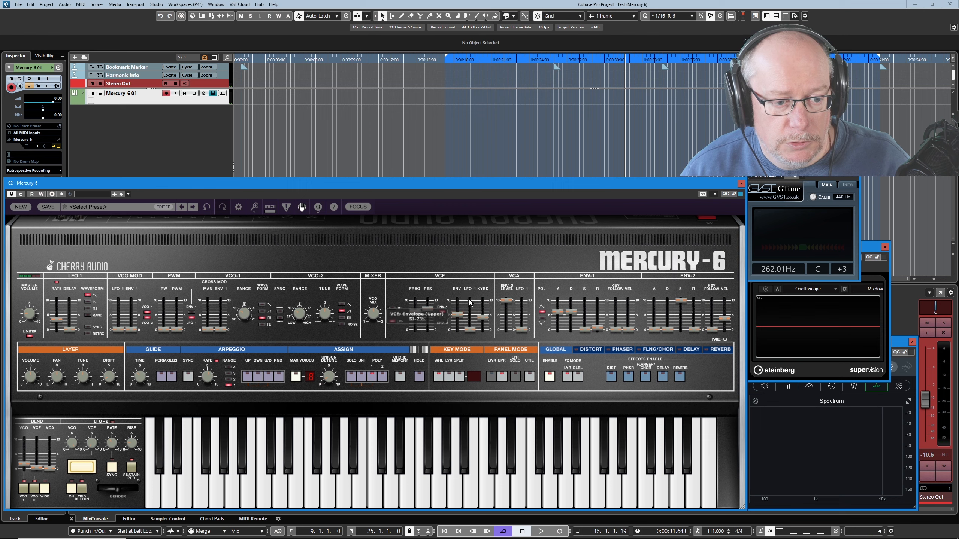
Step: Set the VCF ENV amount back down to about 51.7%
{"action": "left_click_drag", "start_coordinate": [452, 300], "coordinate": [452, 318]}
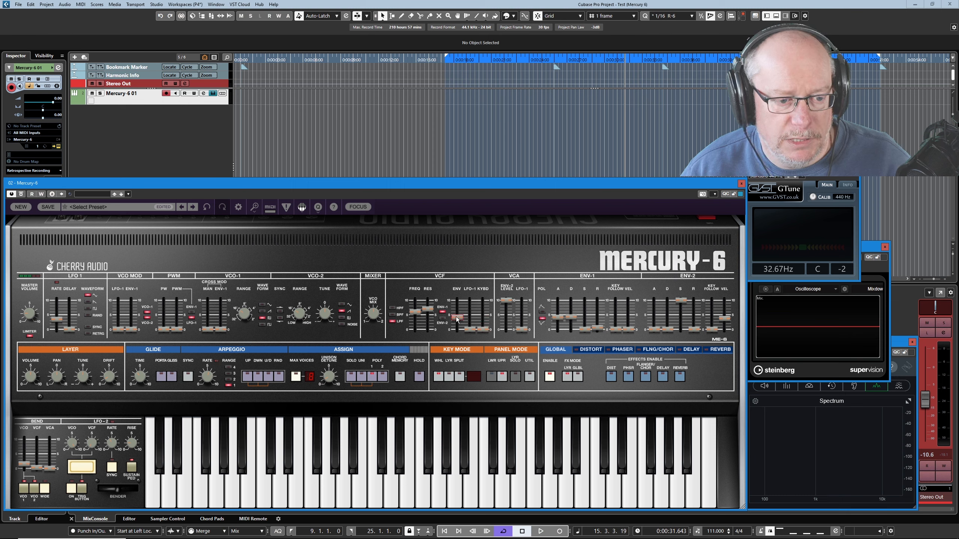
Step: Lower the VCF ENV amount further so envelope 1 moves the cutoff less
{"action": "left_click_drag", "start_coordinate": [456, 317], "coordinate": [455, 306]}
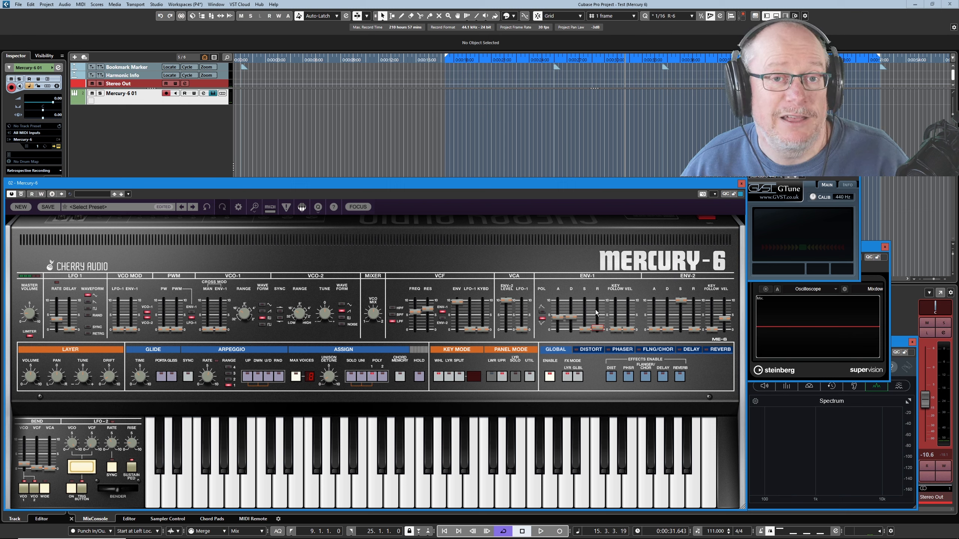
{"action": "mouse_move", "coordinate": [576, 304]}
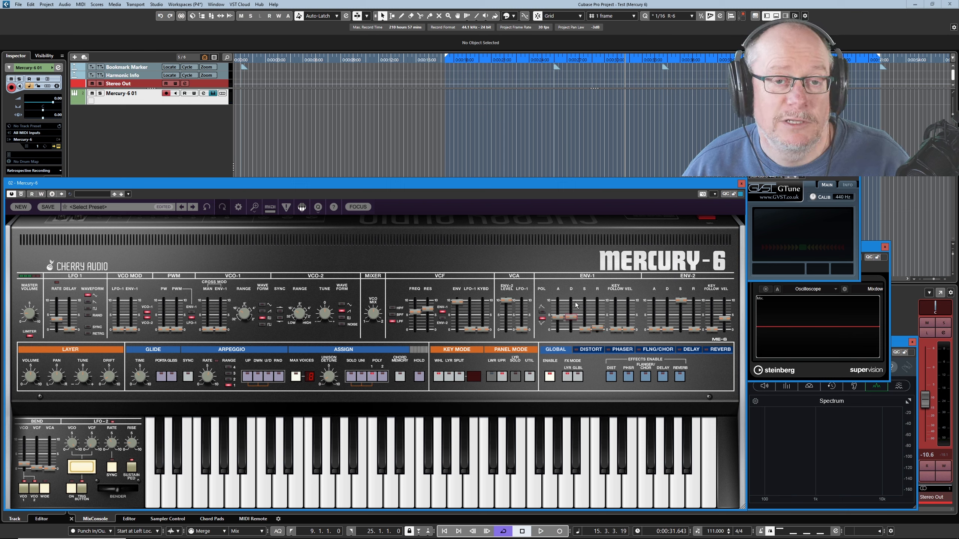